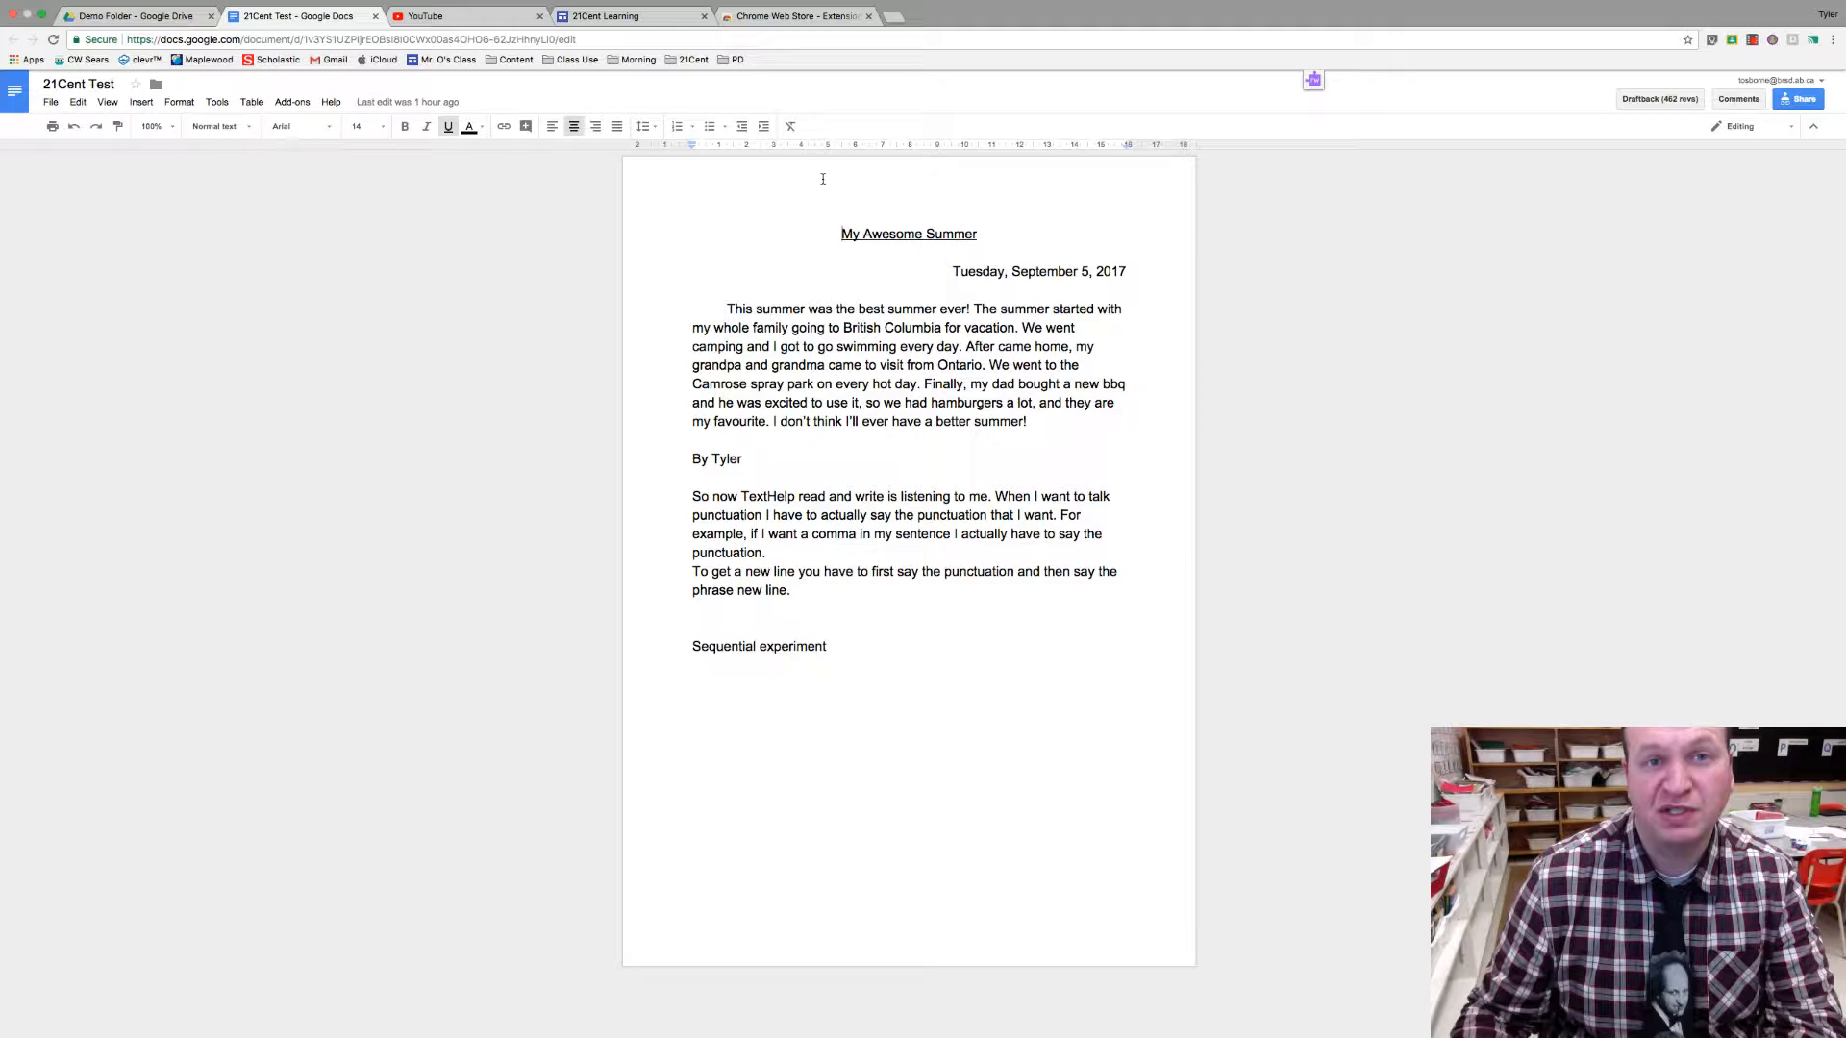
# Step: Search the Web Store for 'draftback', confirm it is installed, and return to the 21Cent Test doc
pyautogui.click(794, 16)
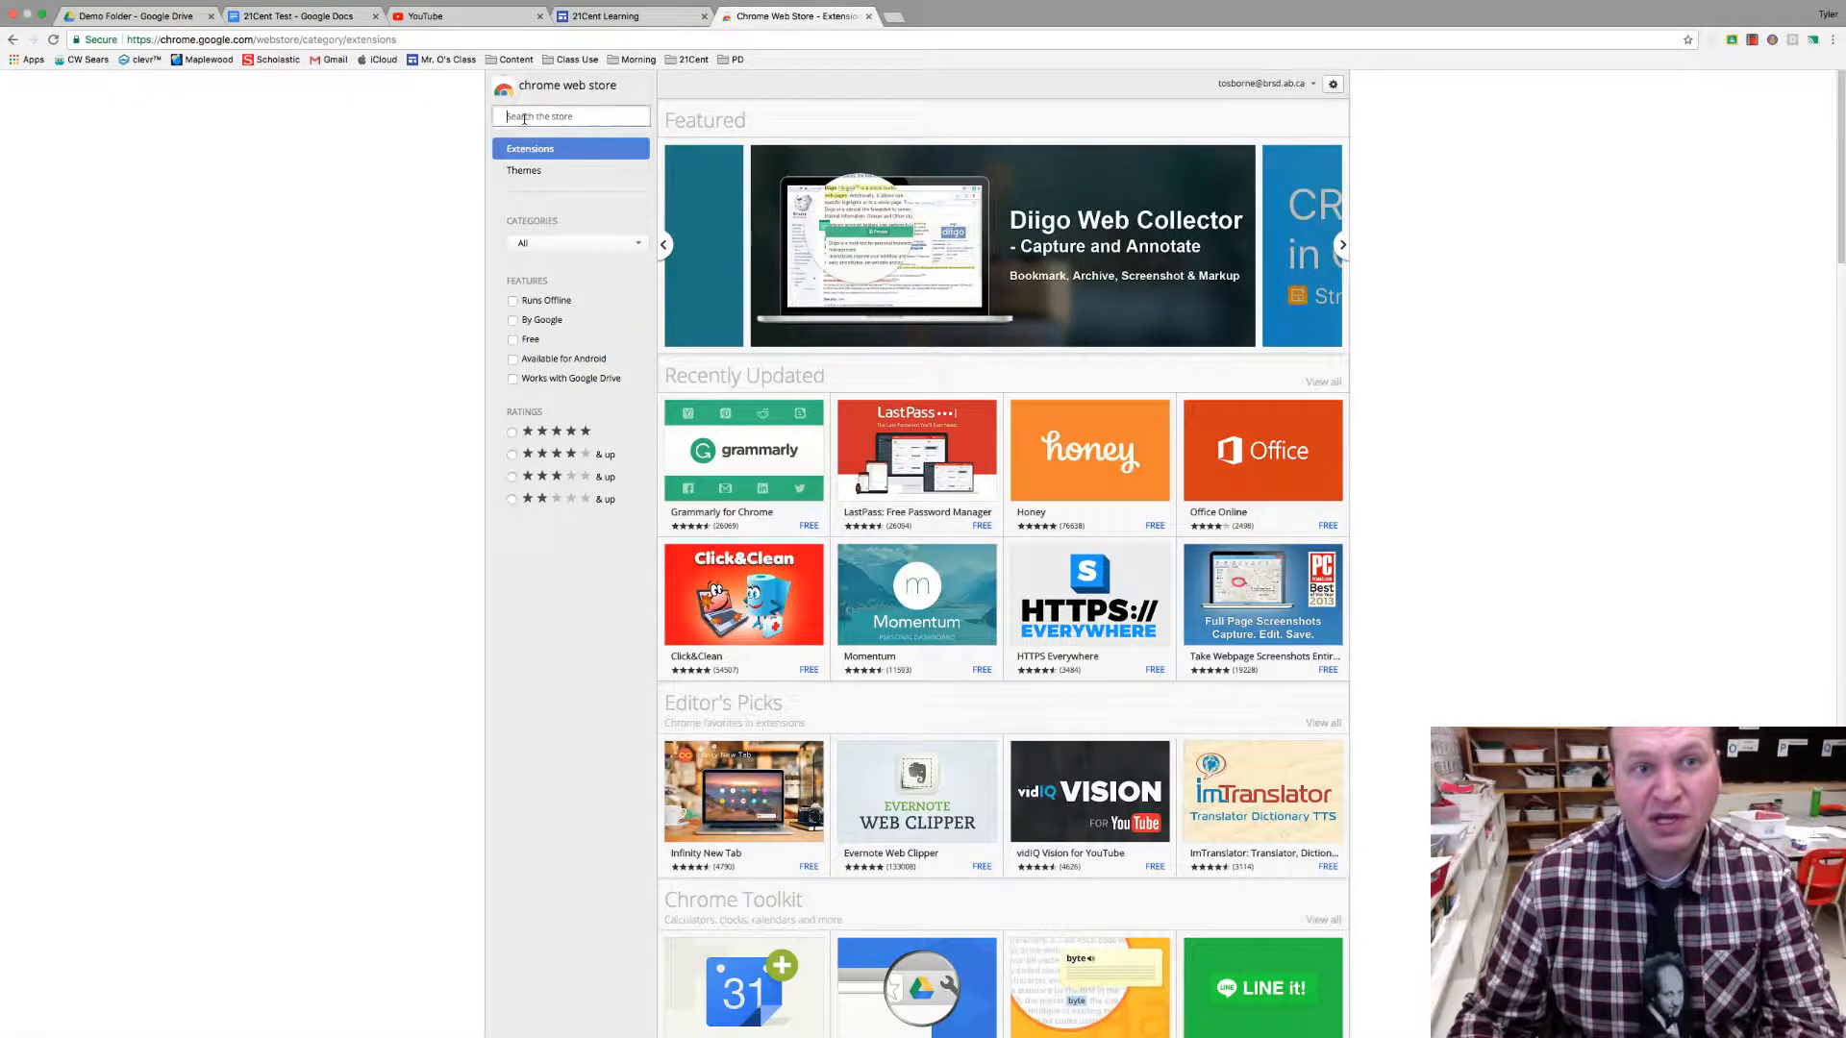
pyautogui.write('draftback')
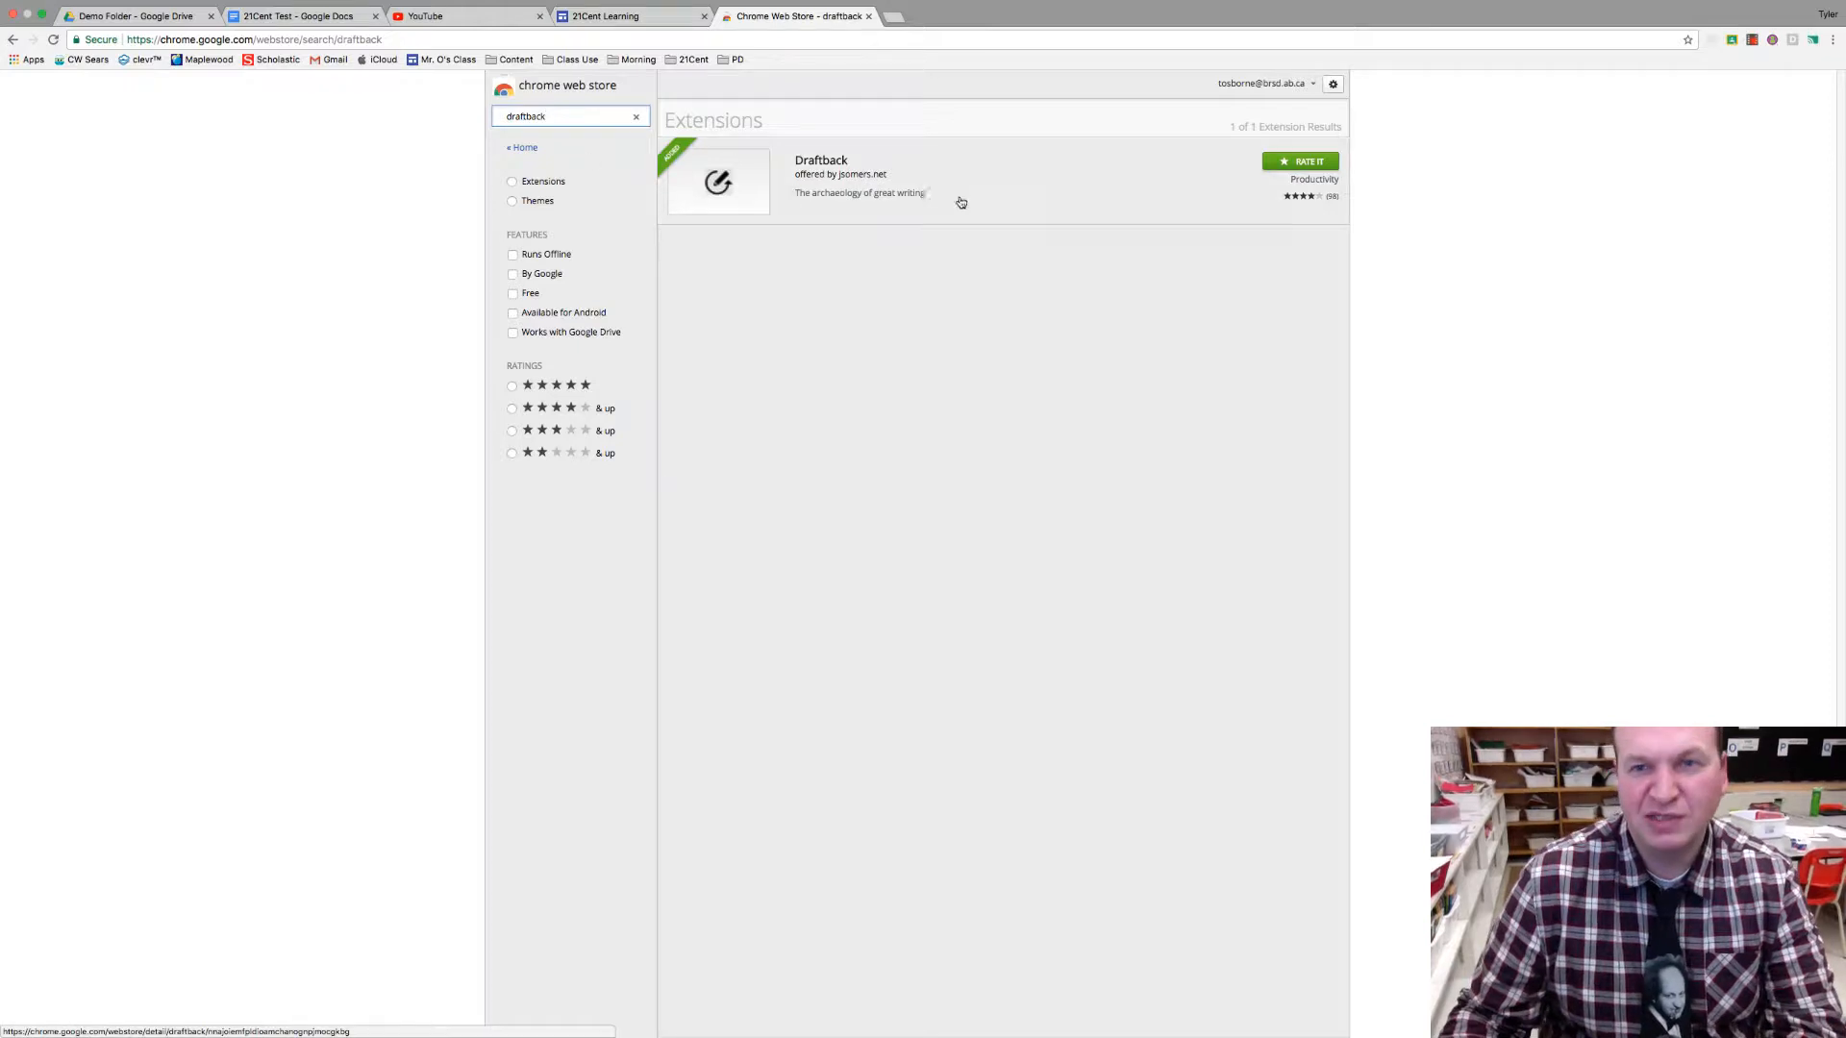
pyautogui.moveTo(1126, 177)
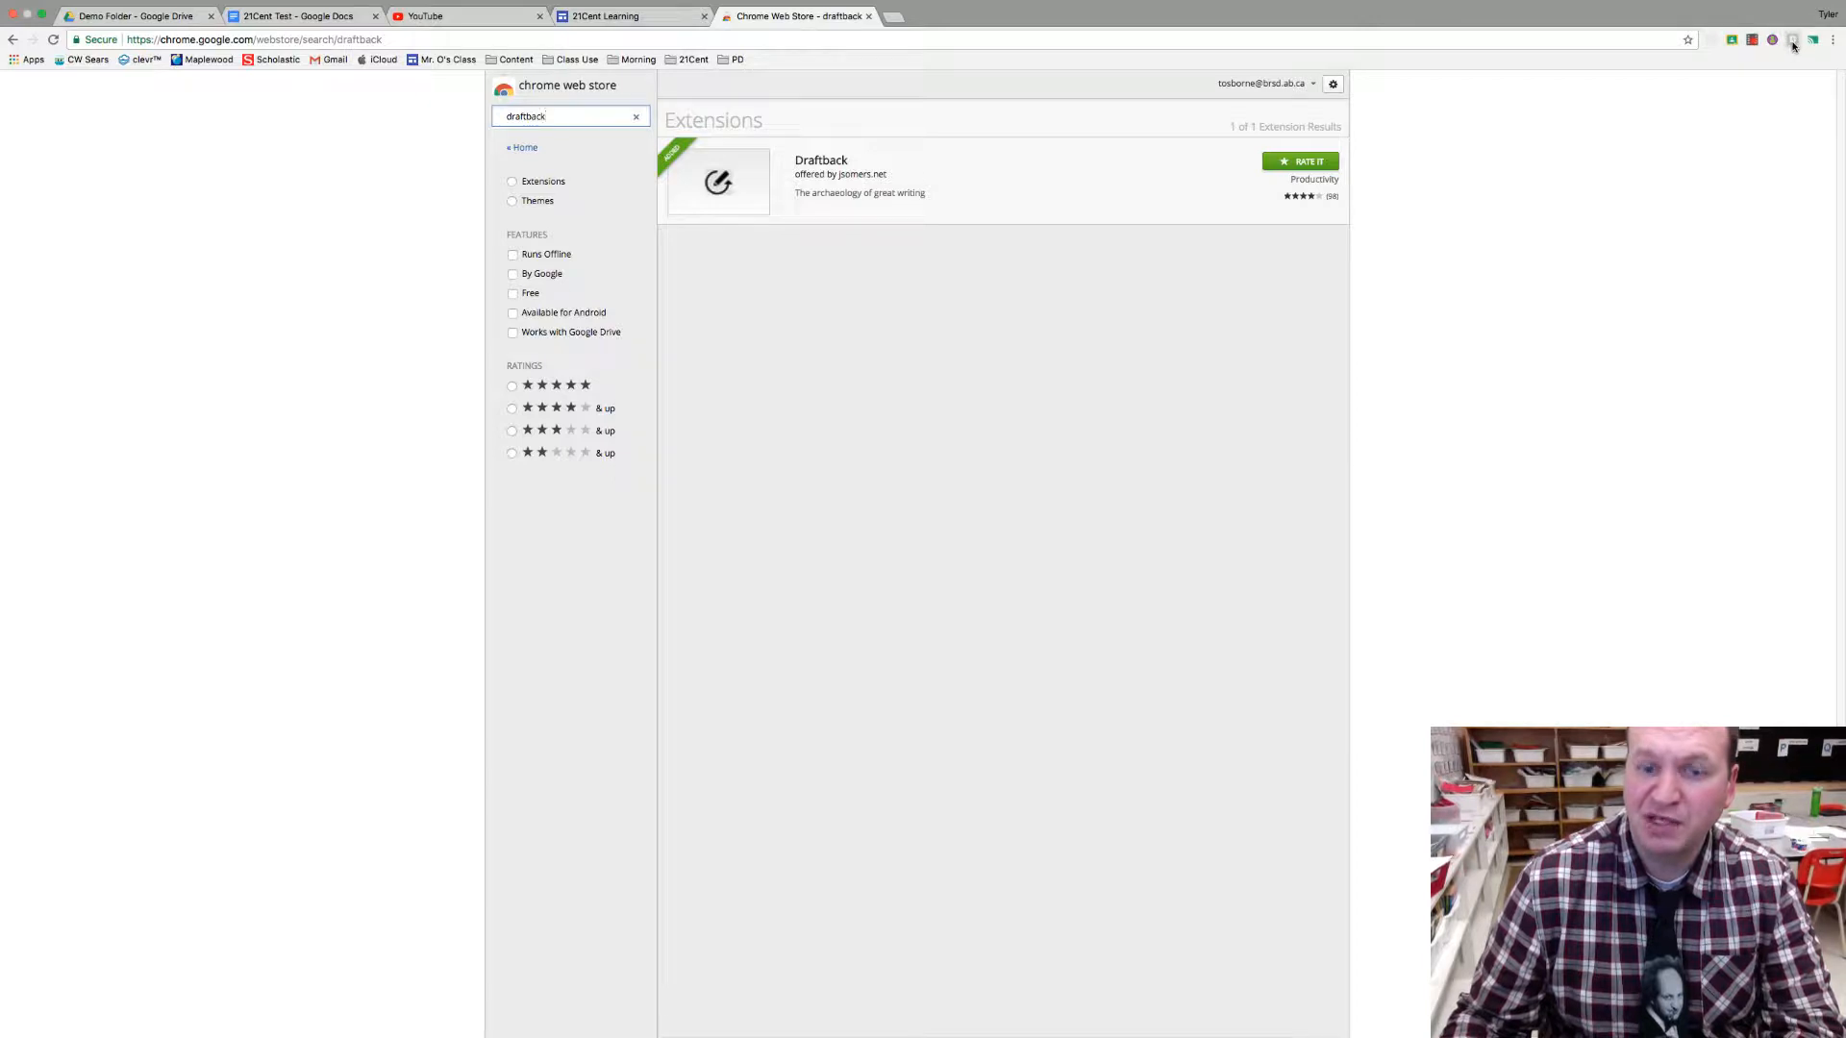
pyautogui.moveTo(1794, 38)
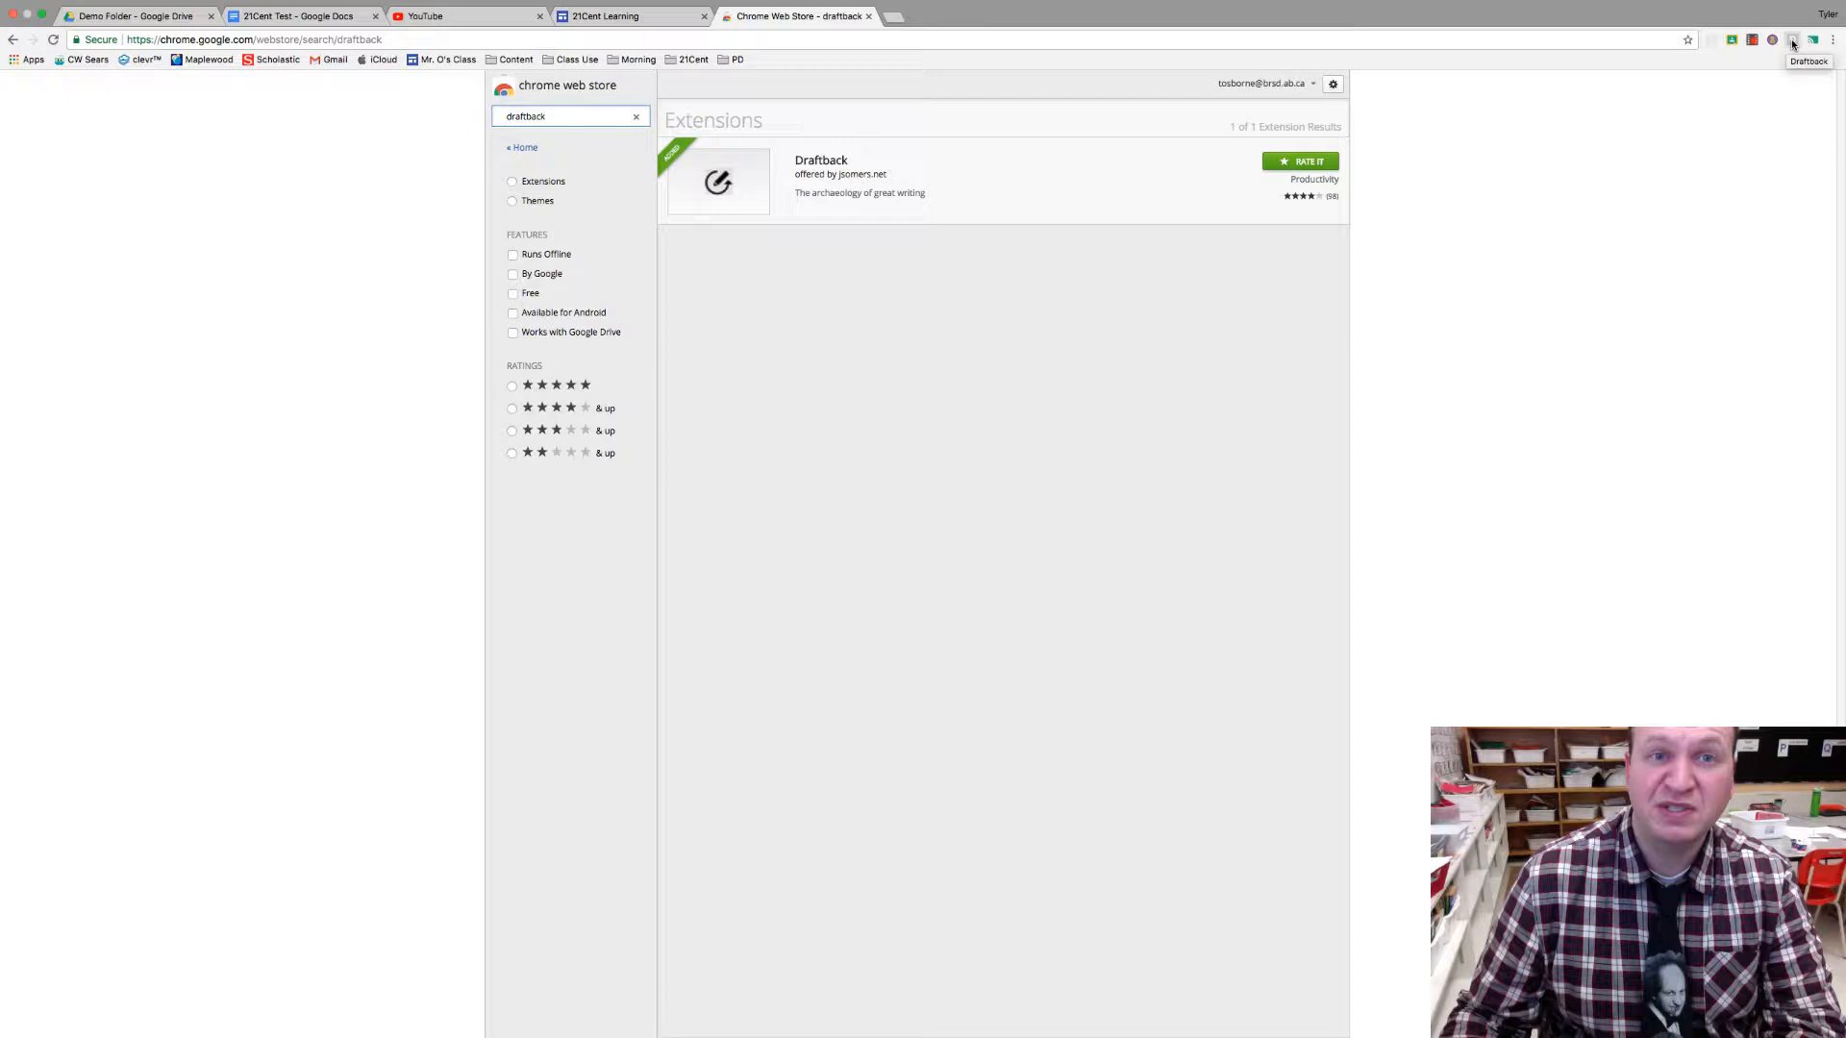
pyautogui.click(1832, 38)
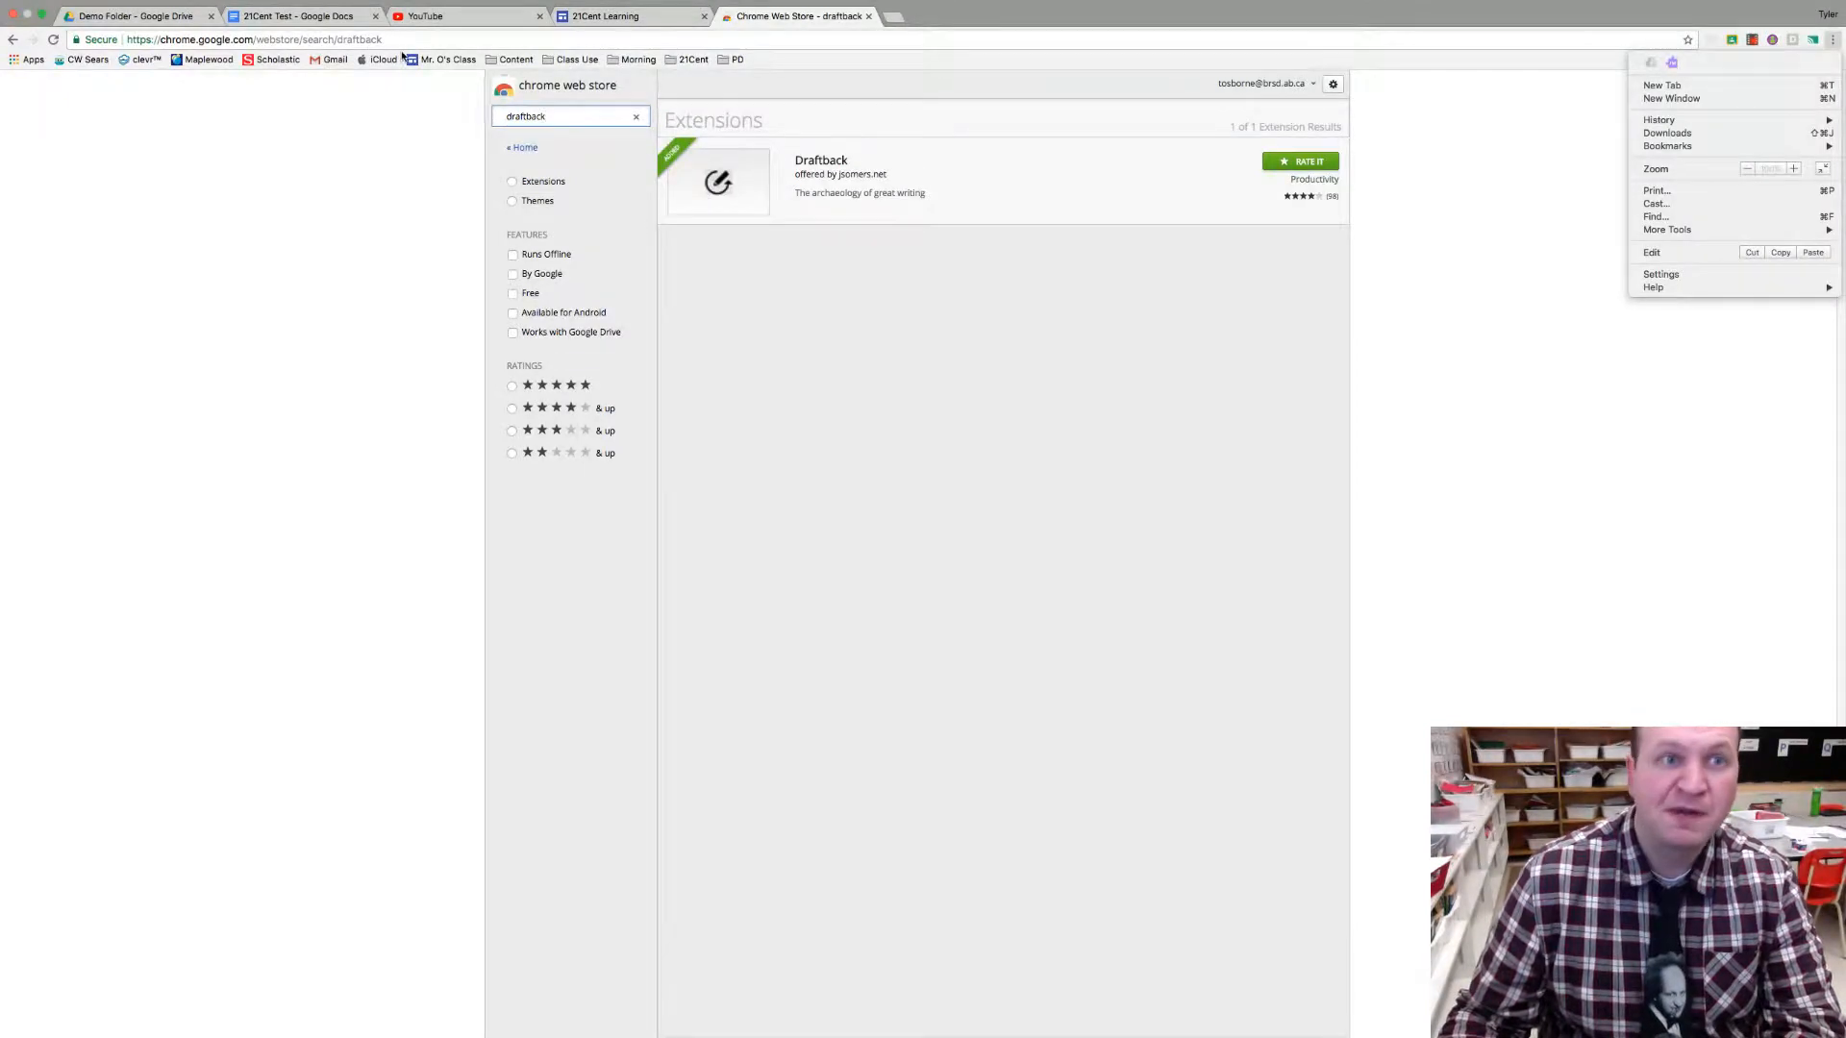
pyautogui.click(300, 16)
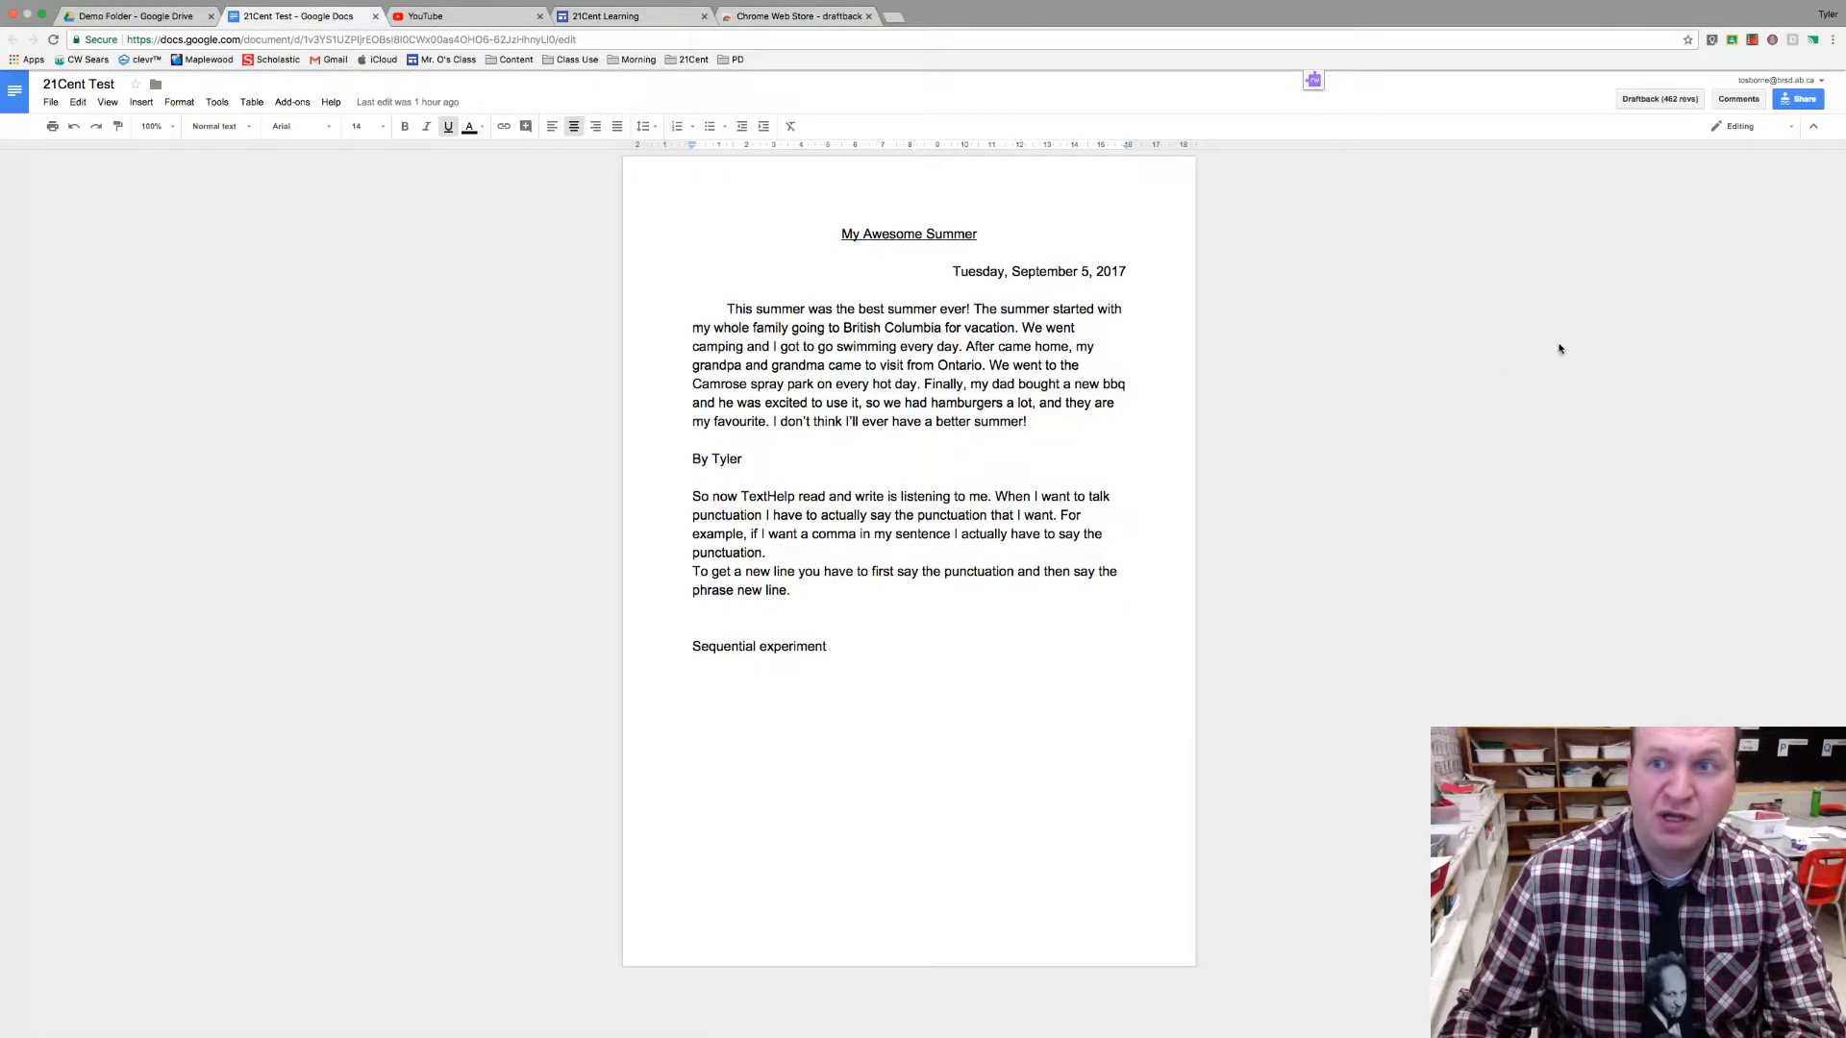
pyautogui.moveTo(1660, 98)
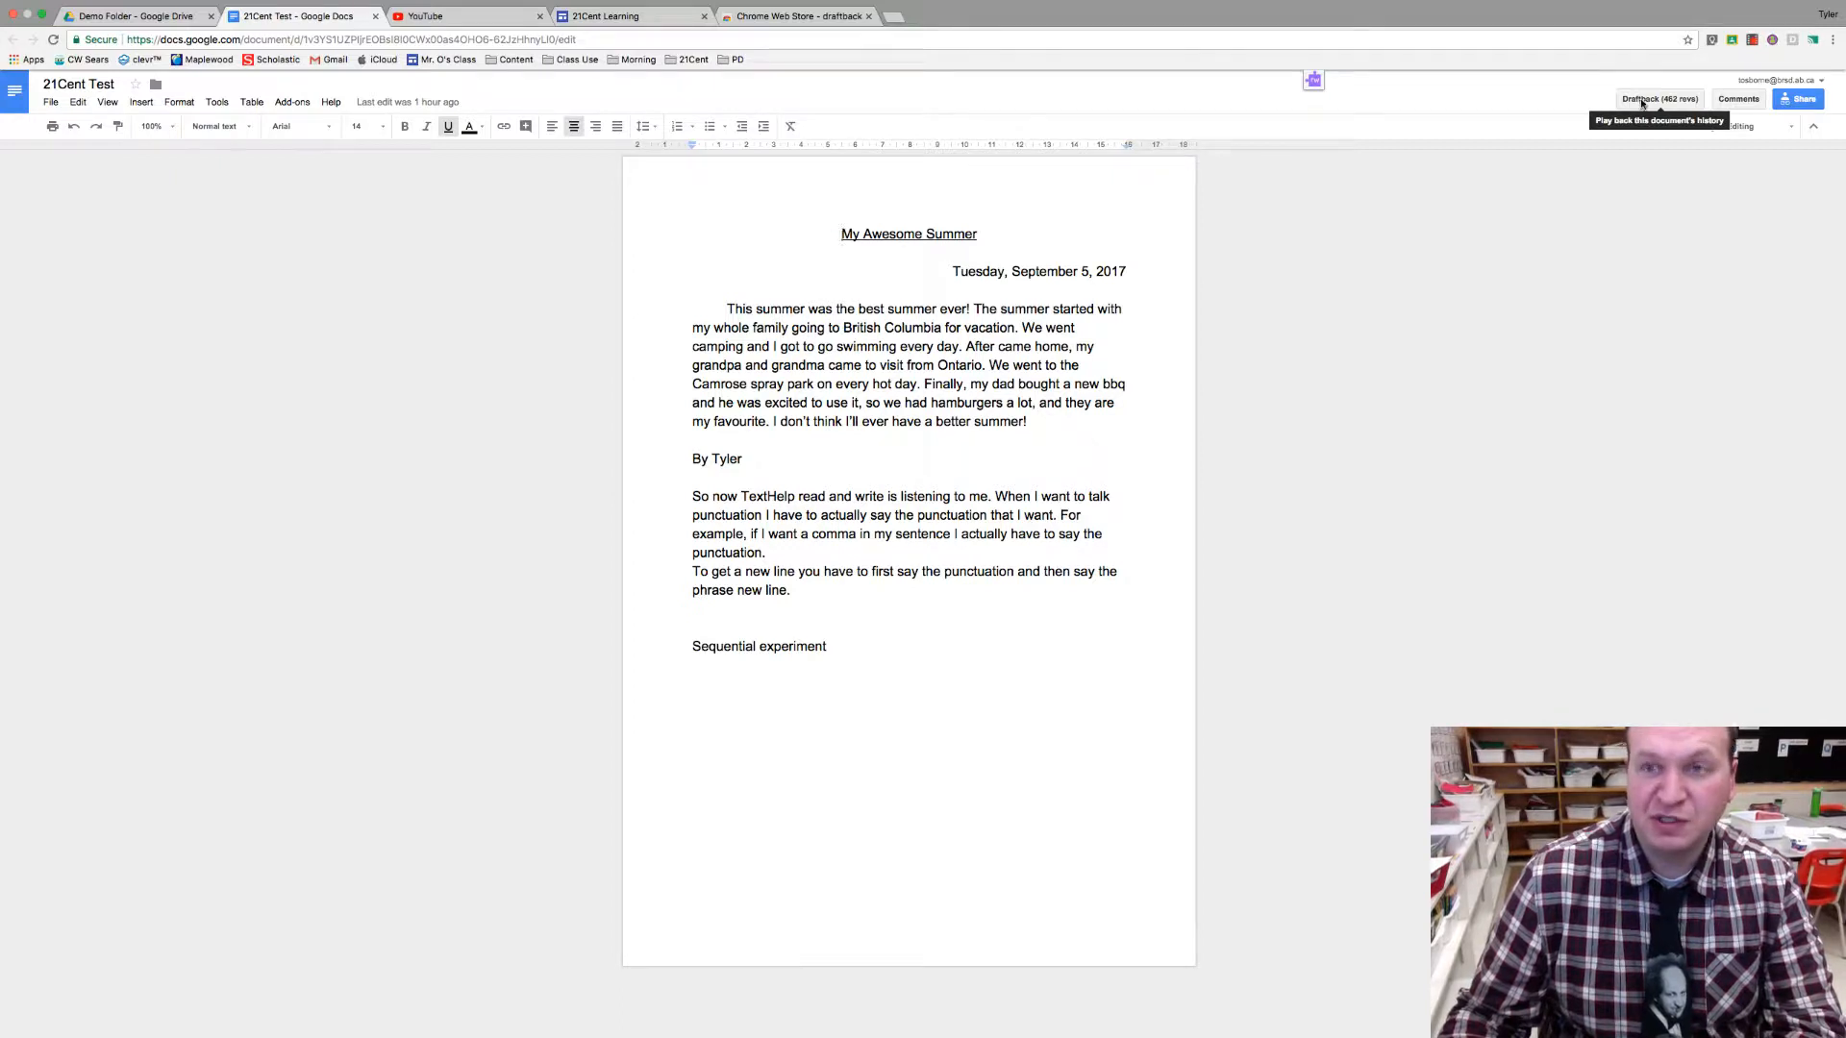
# Step: Delete the stored Draftback revisions and re-render all 462 revisions of the essay
pyautogui.click(1658, 98)
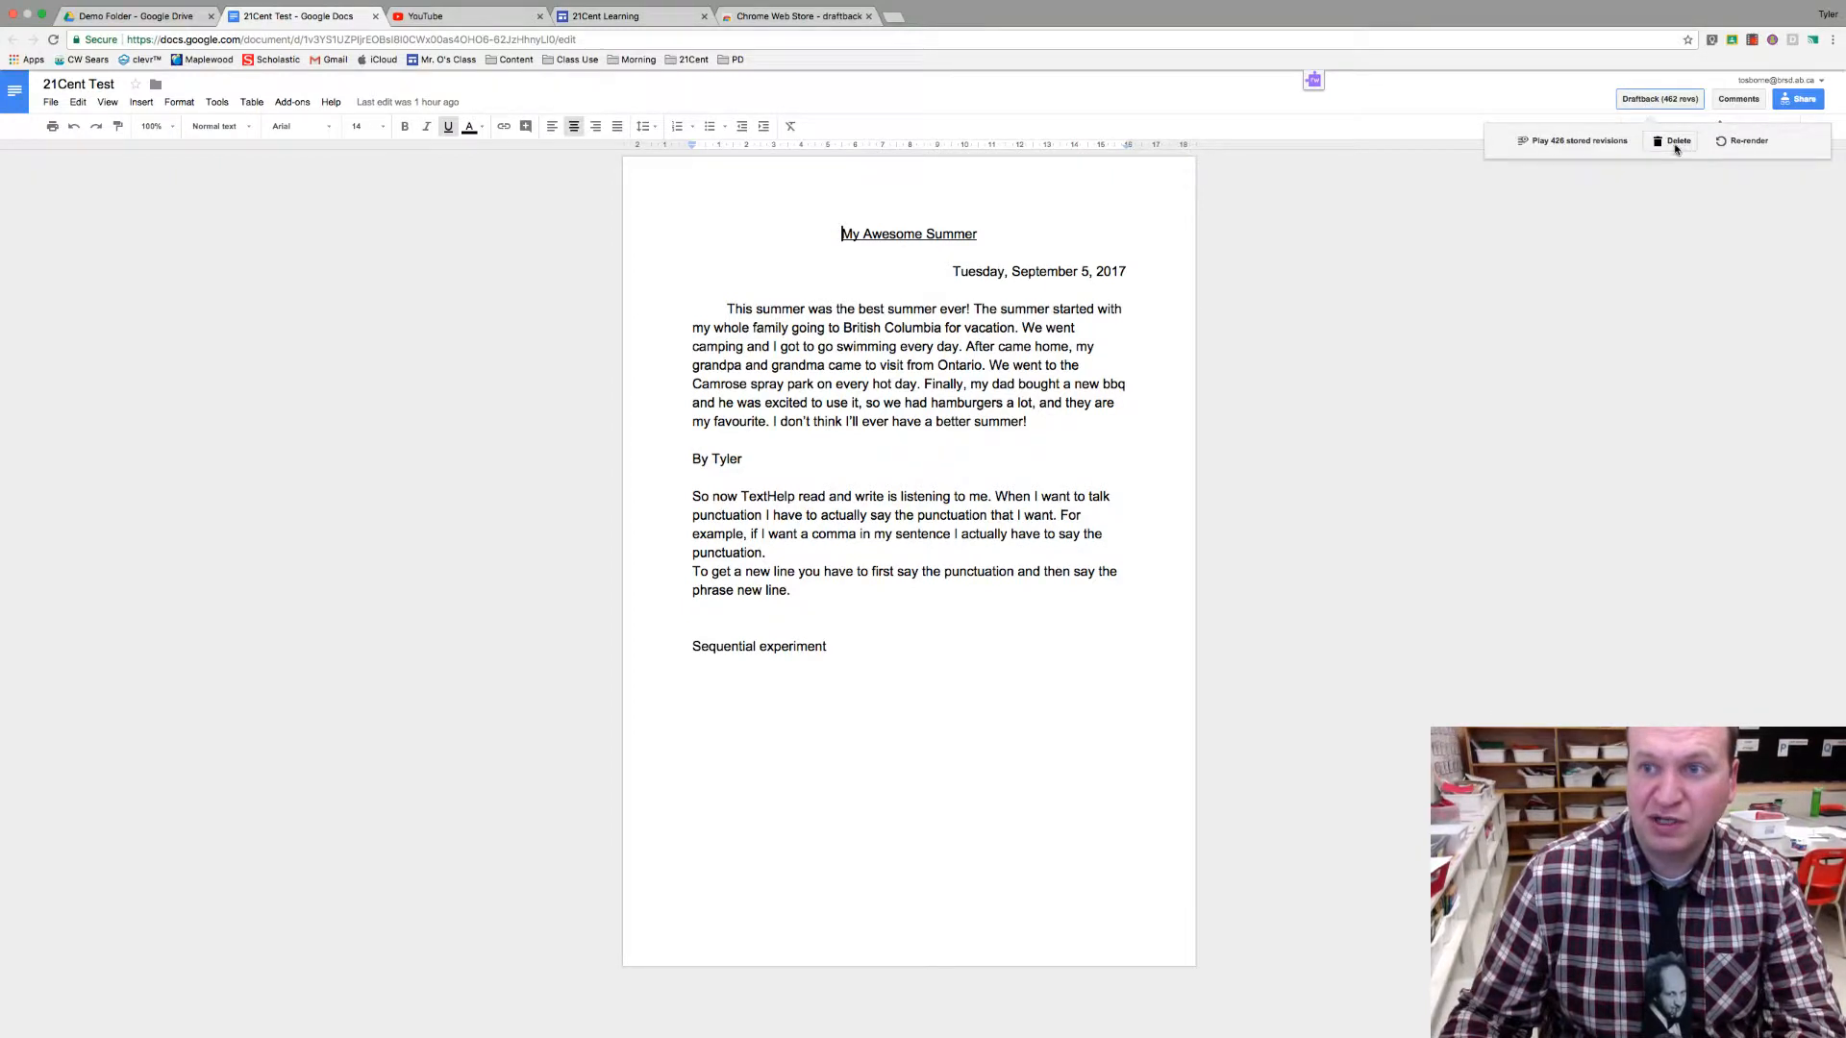
pyautogui.click(1676, 140)
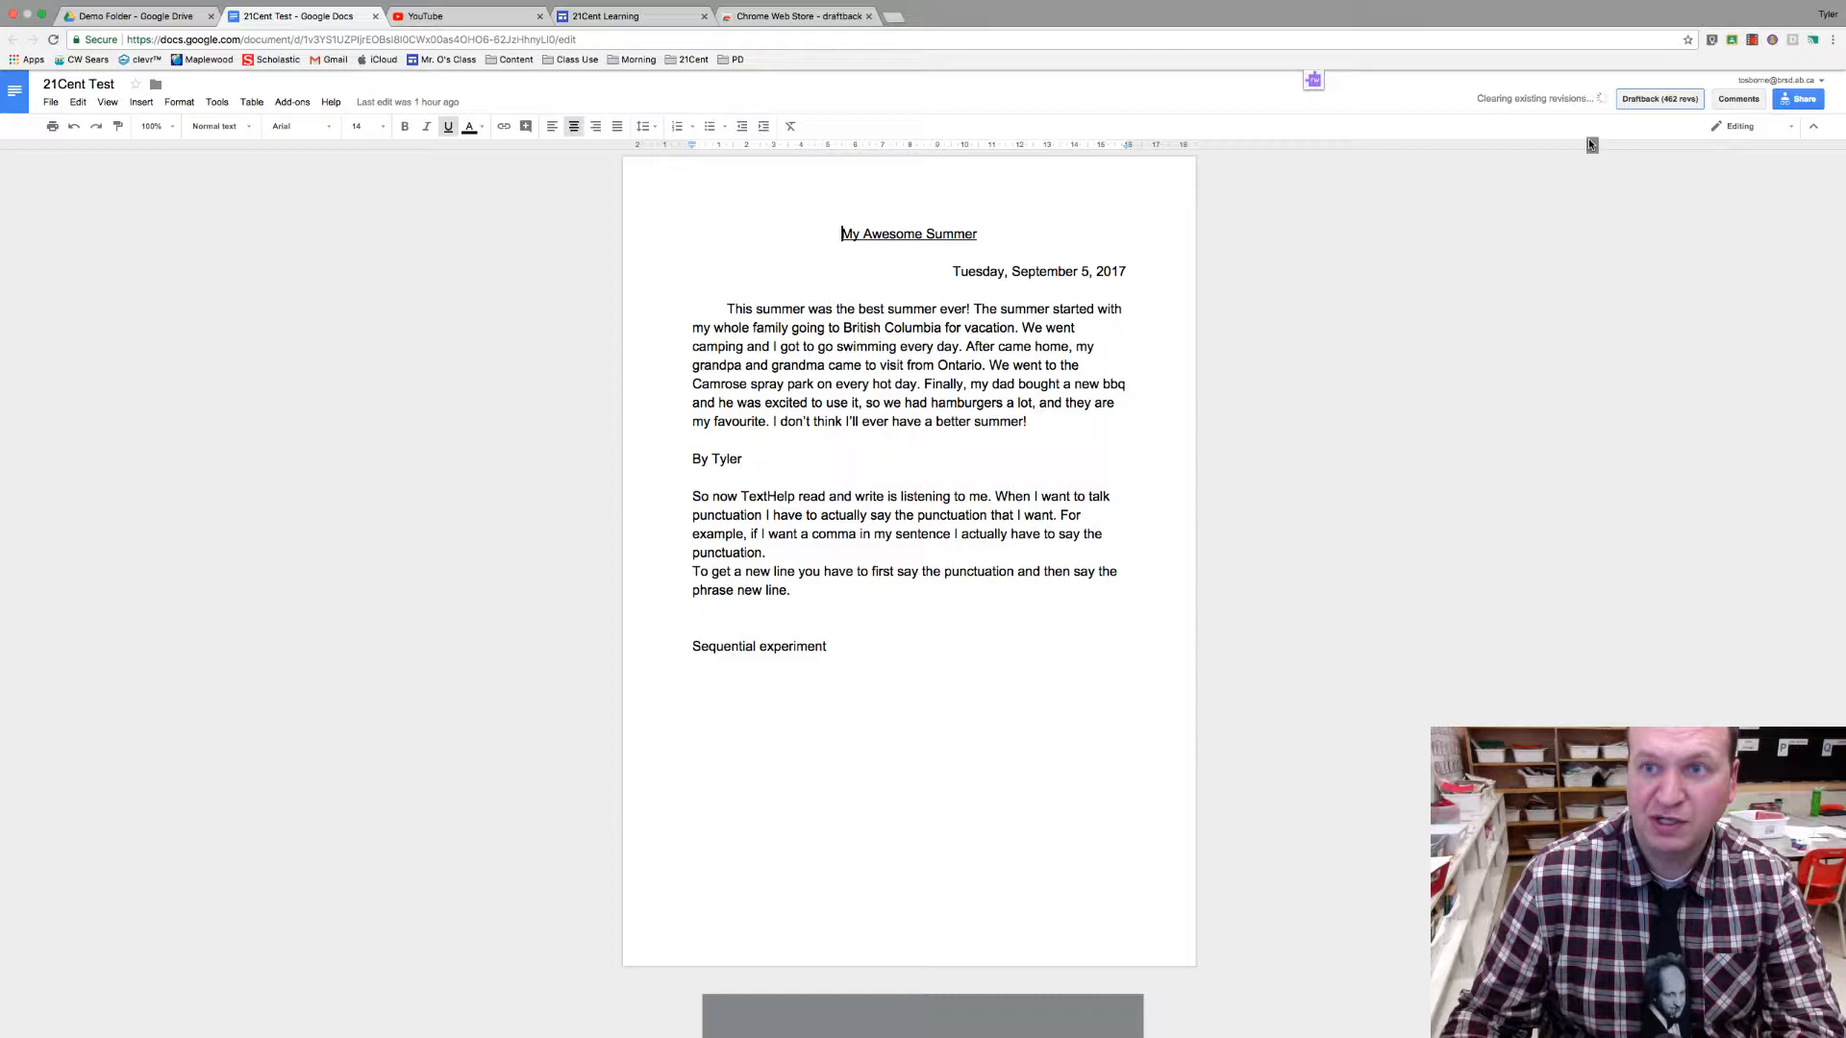
pyautogui.click(1658, 99)
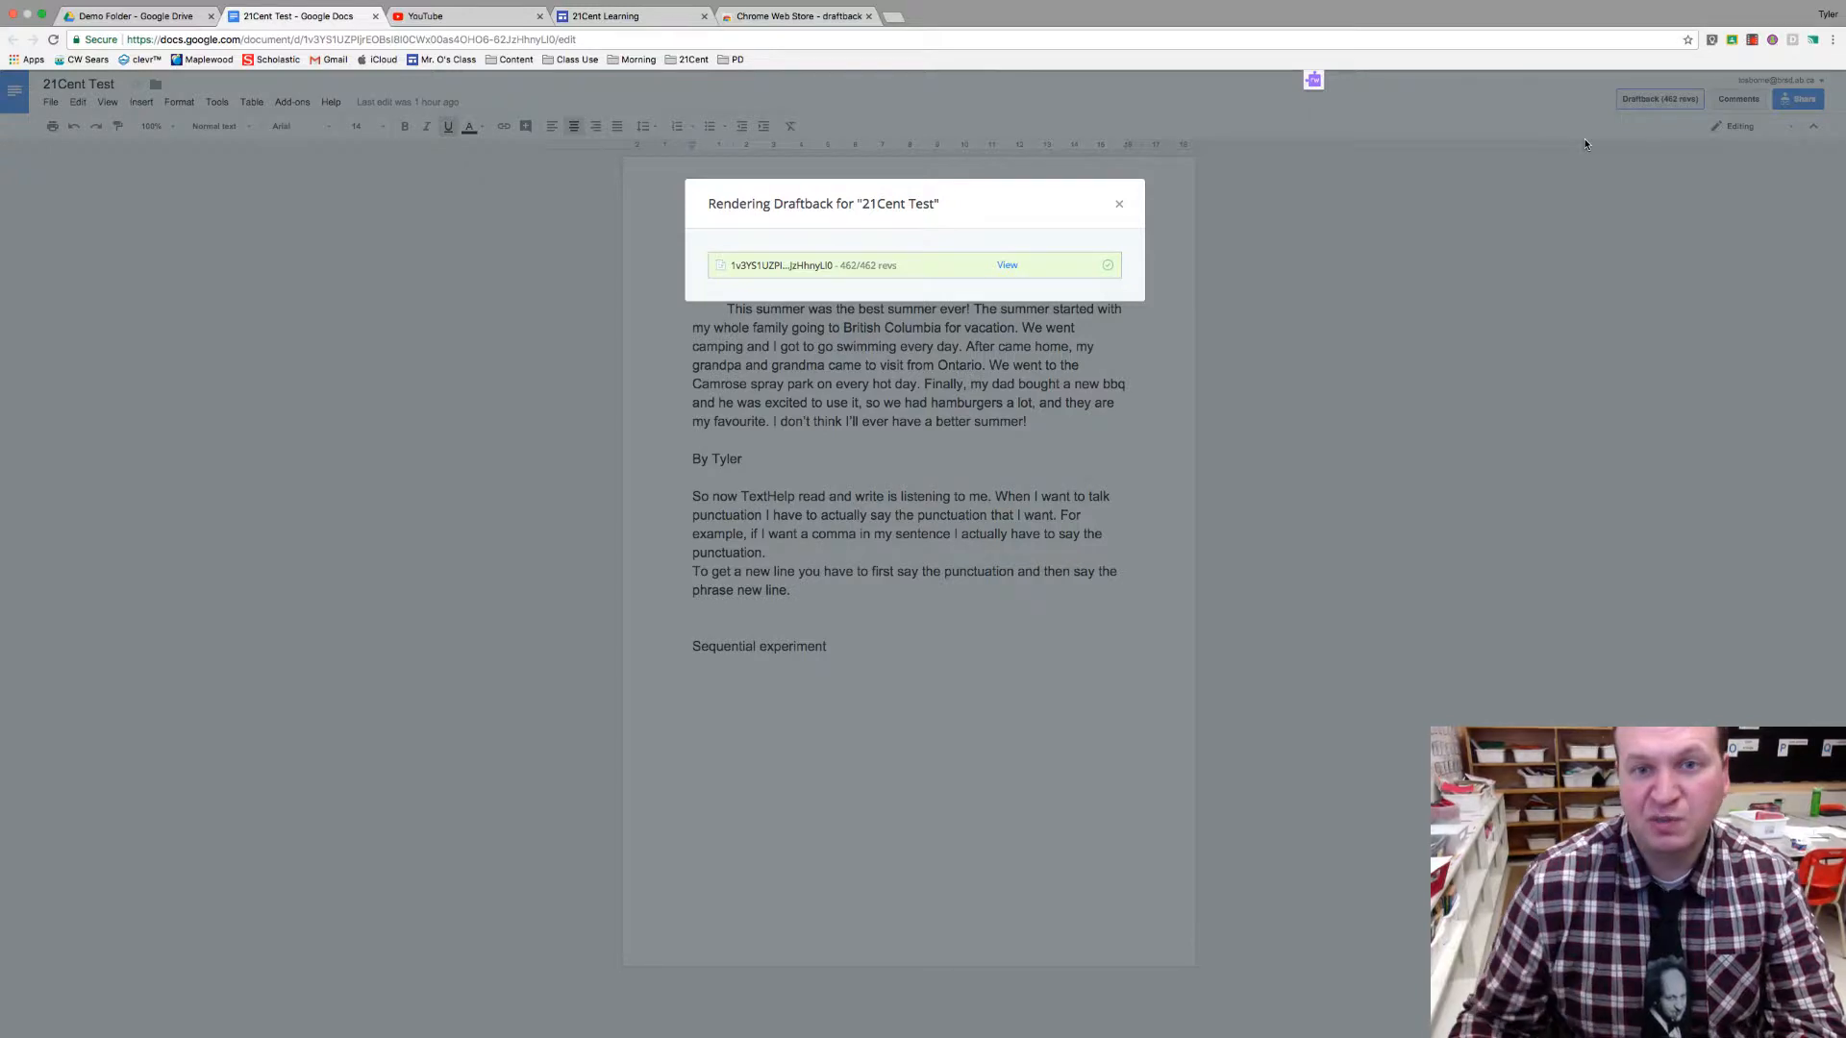
# Step: View the rendered playback with deletions in red strikethrough, then return to the Web Store page
pyautogui.click(1005, 263)
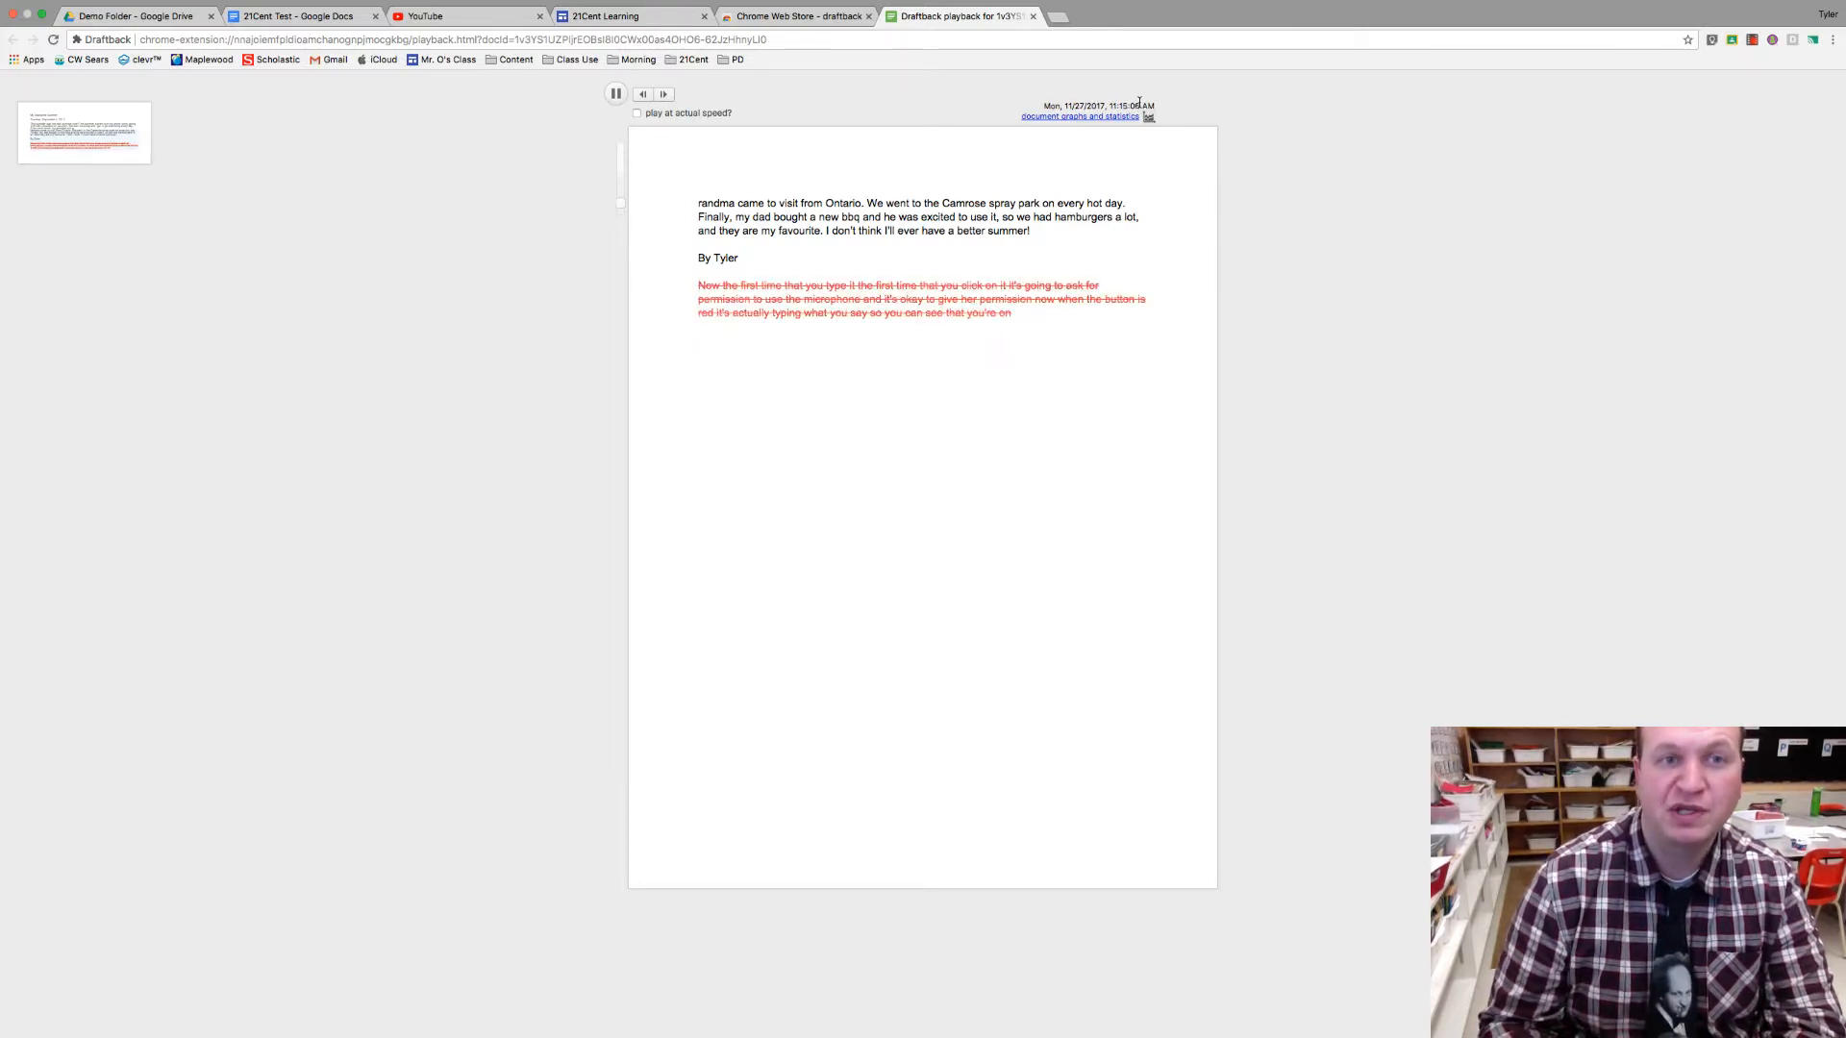
pyautogui.click(613, 94)
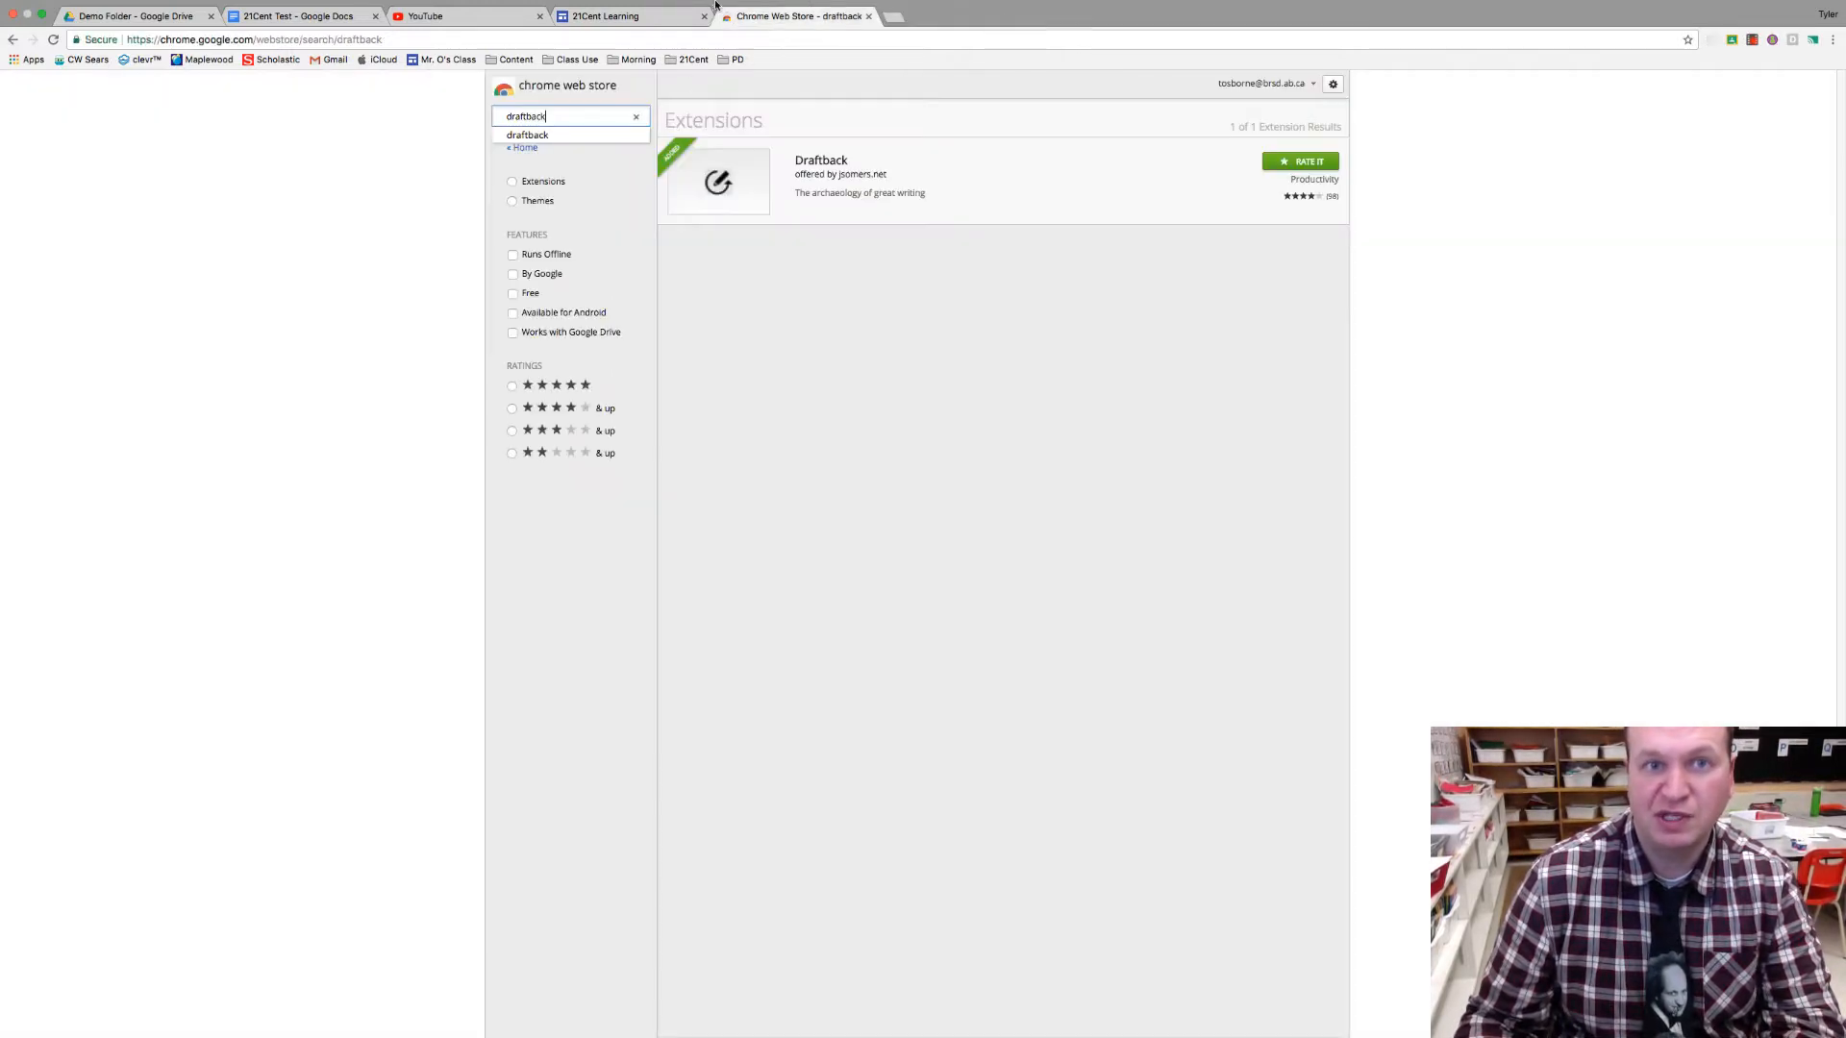
# Step: Return to the 21Cent Test doc and close the Rendering Draftback notice
pyautogui.click(298, 15)
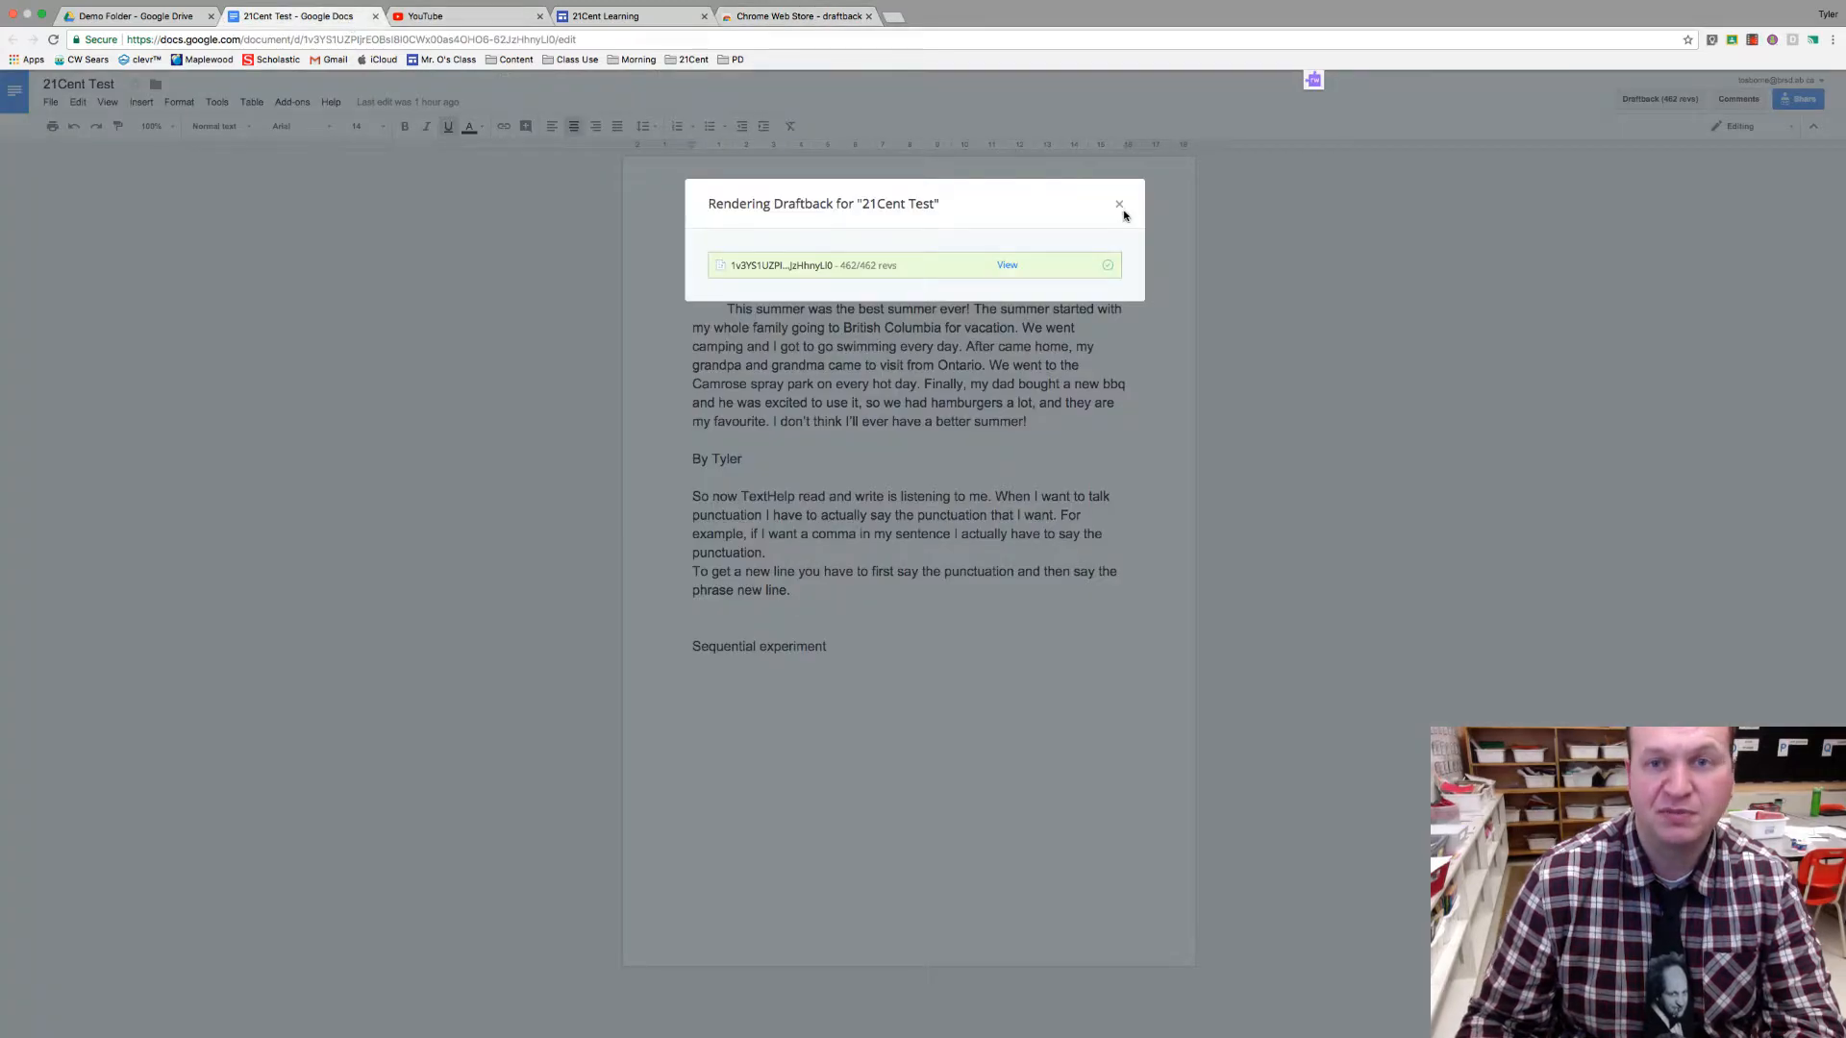
pyautogui.click(1119, 202)
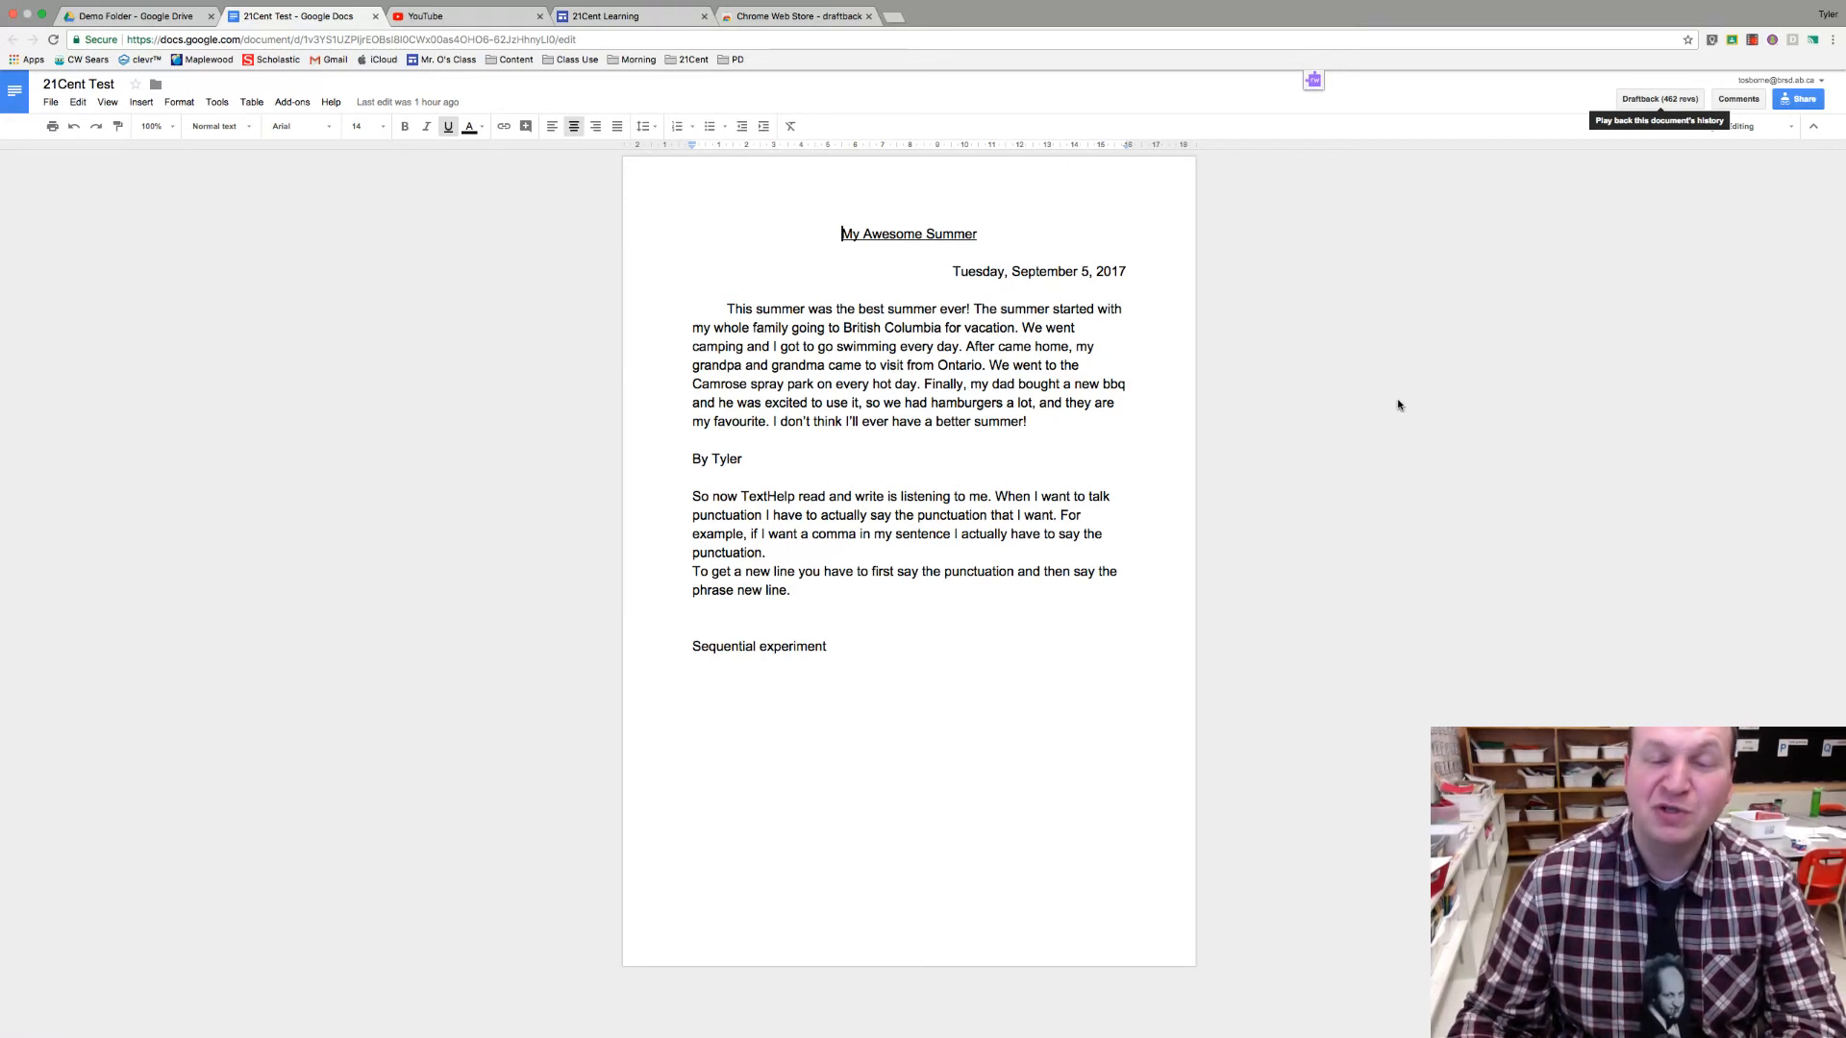
pyautogui.moveTo(1131, 944)
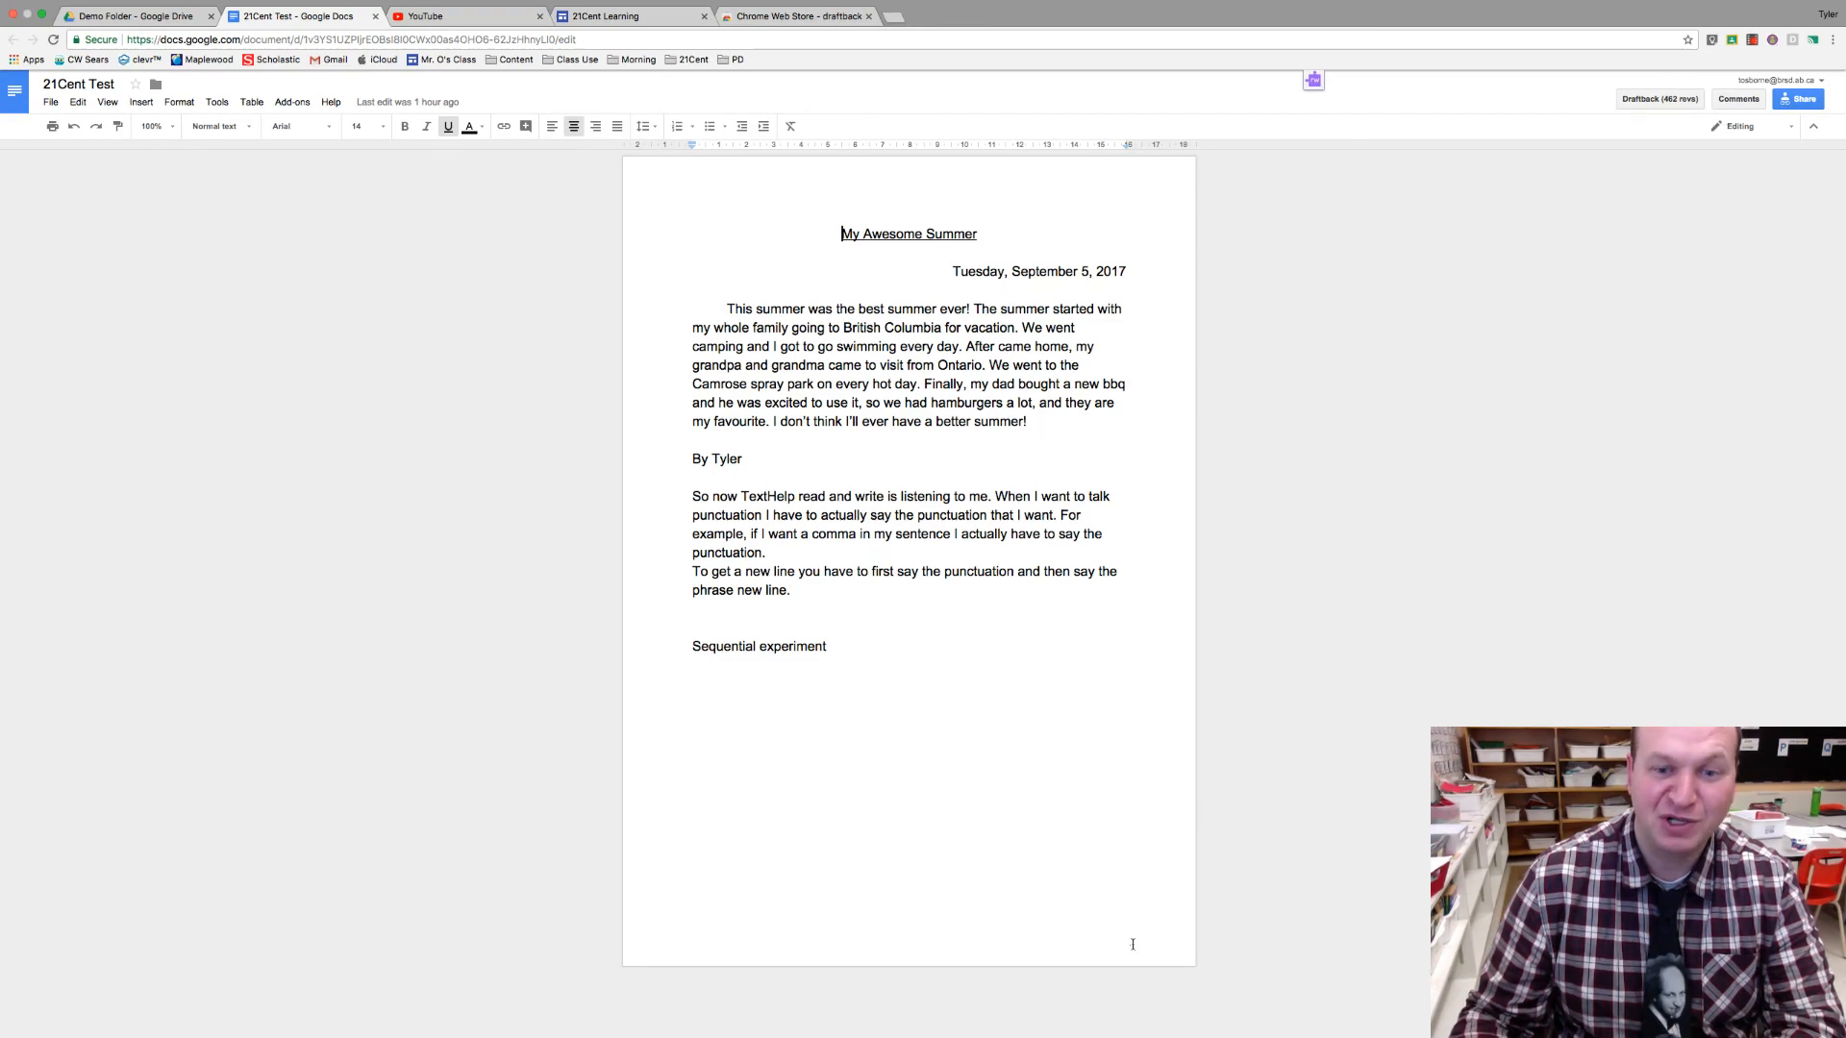